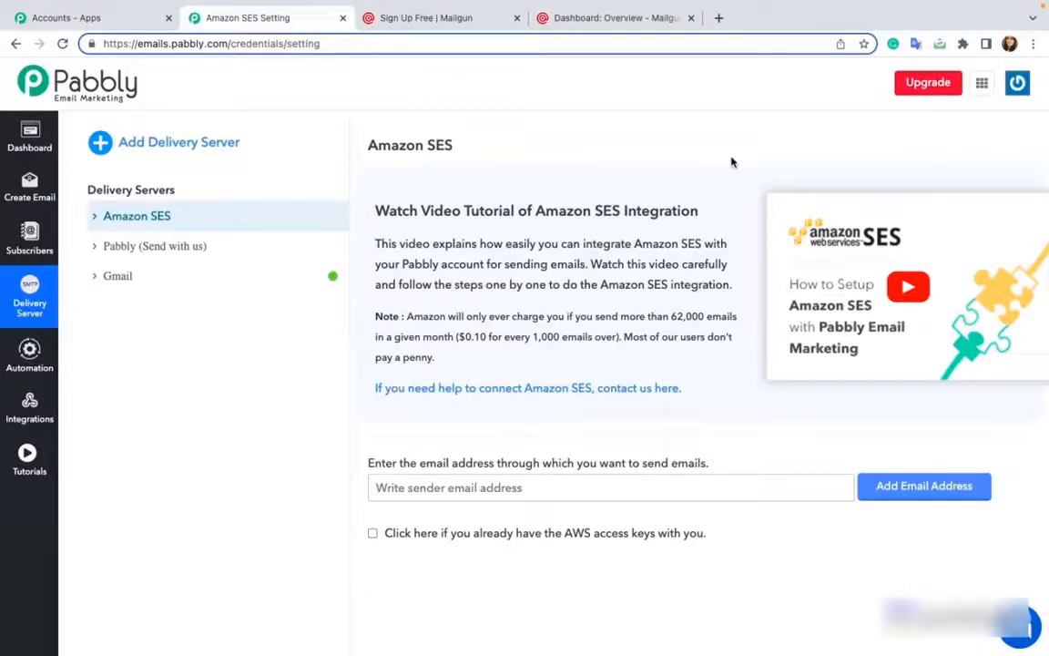
mouse_move(180, 142)
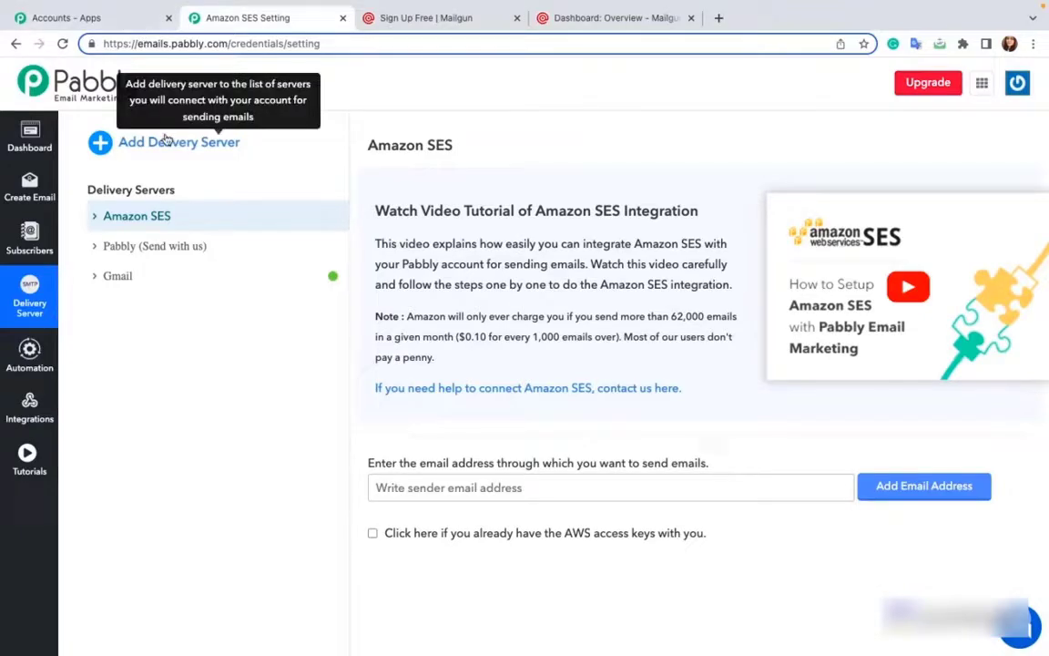
- Add a delivery server and rename Delivery Server 1 to 'Mailgun'
left_click(178, 142)
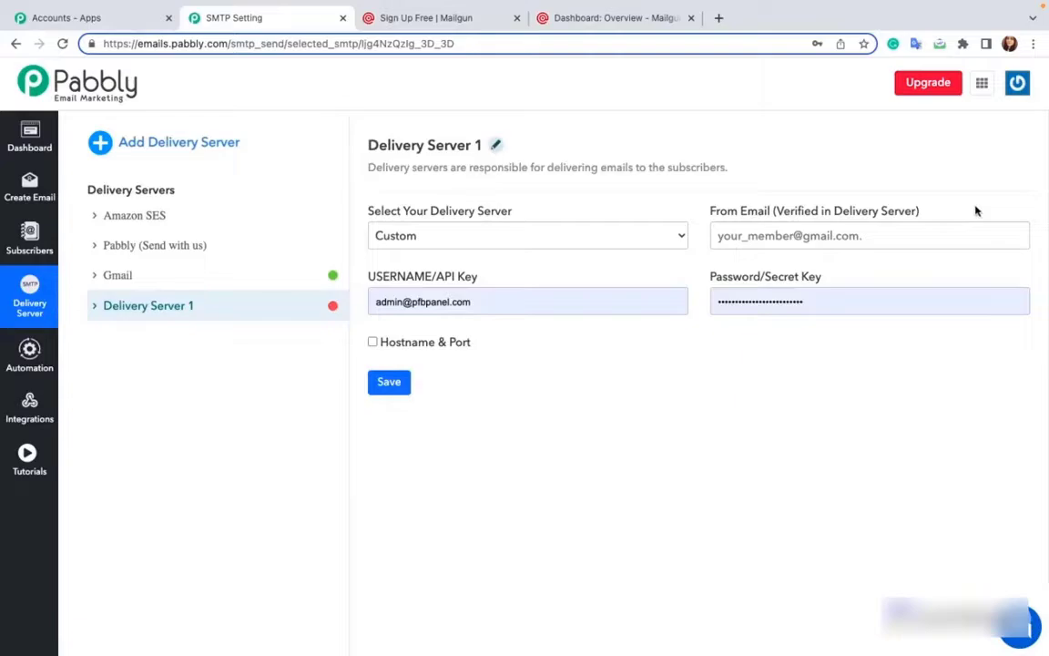
mouse_move(816, 367)
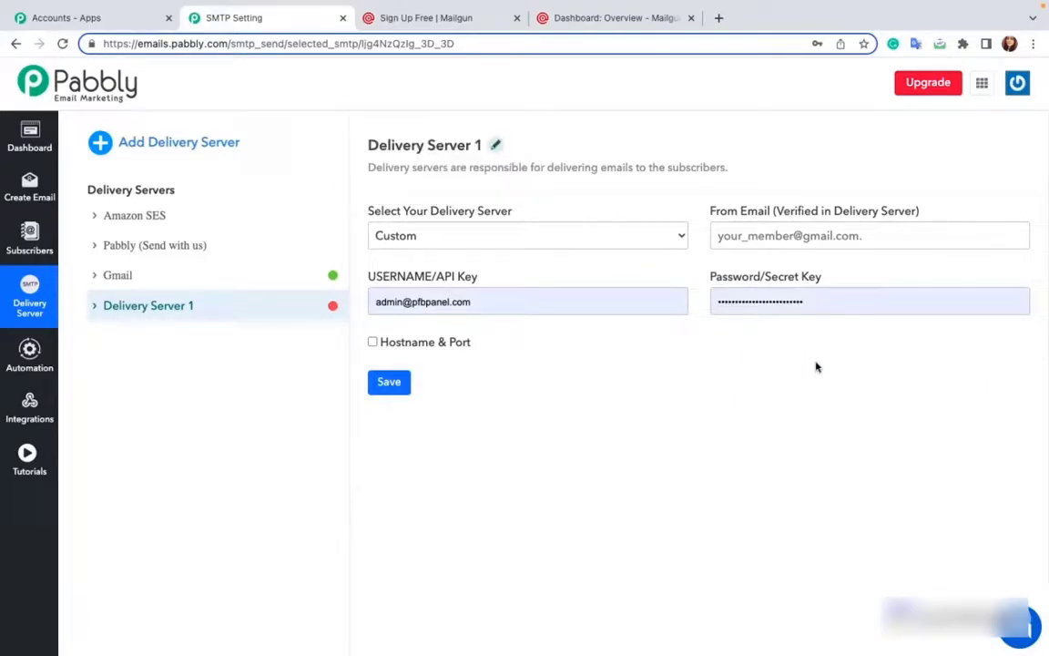
left_click(496, 145)
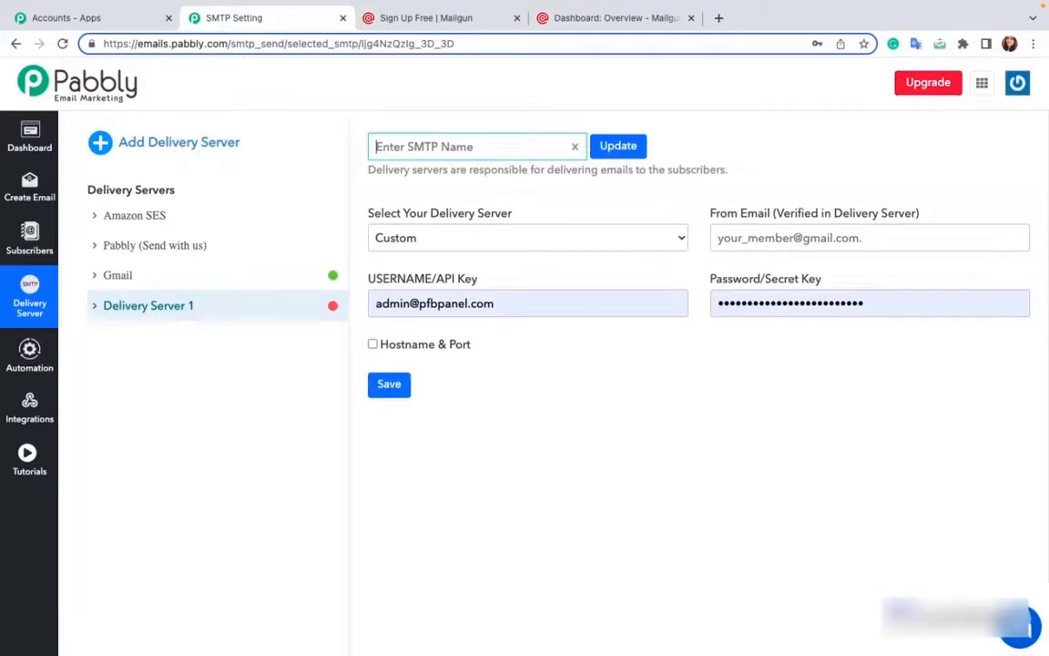
type("M")
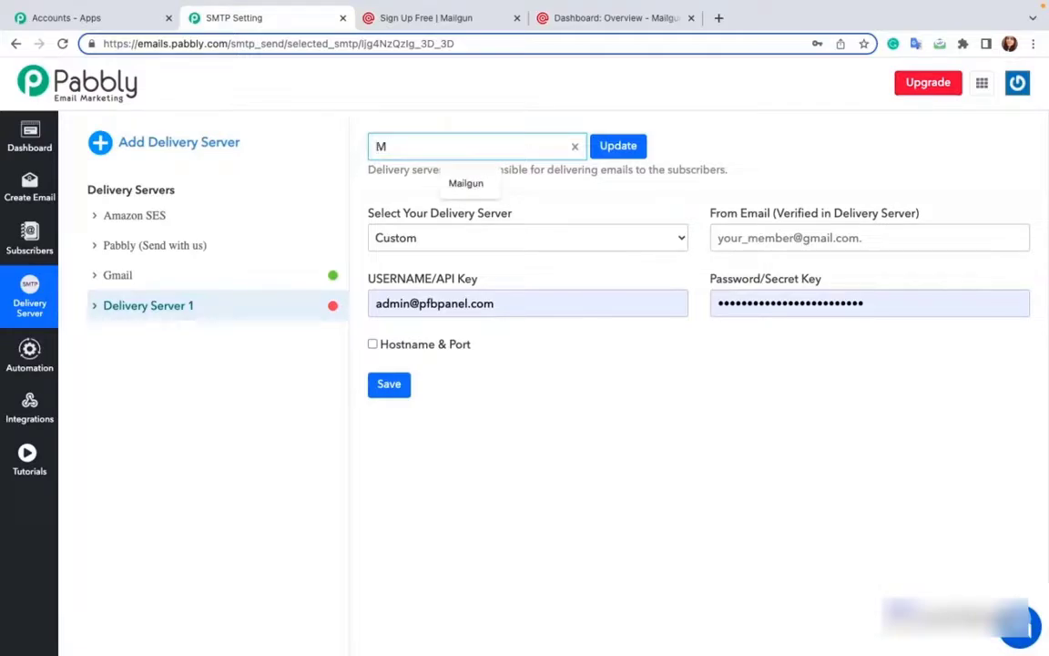
left_click(617, 145)
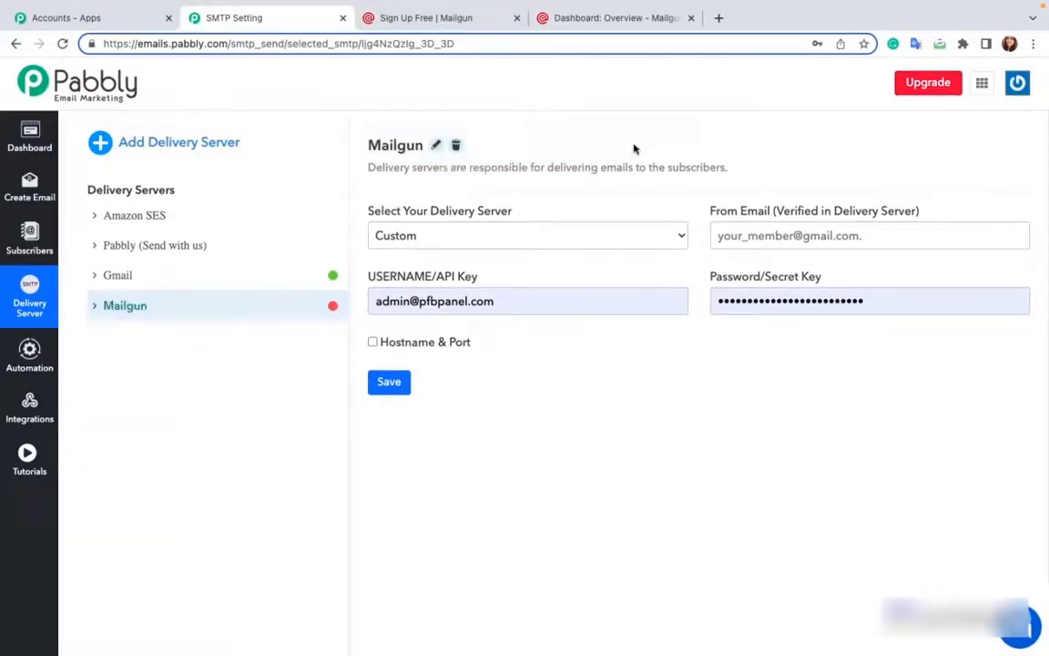
- Set the delivery server type to MailGun and scroll the Mailgun sign-up page
left_click(526, 235)
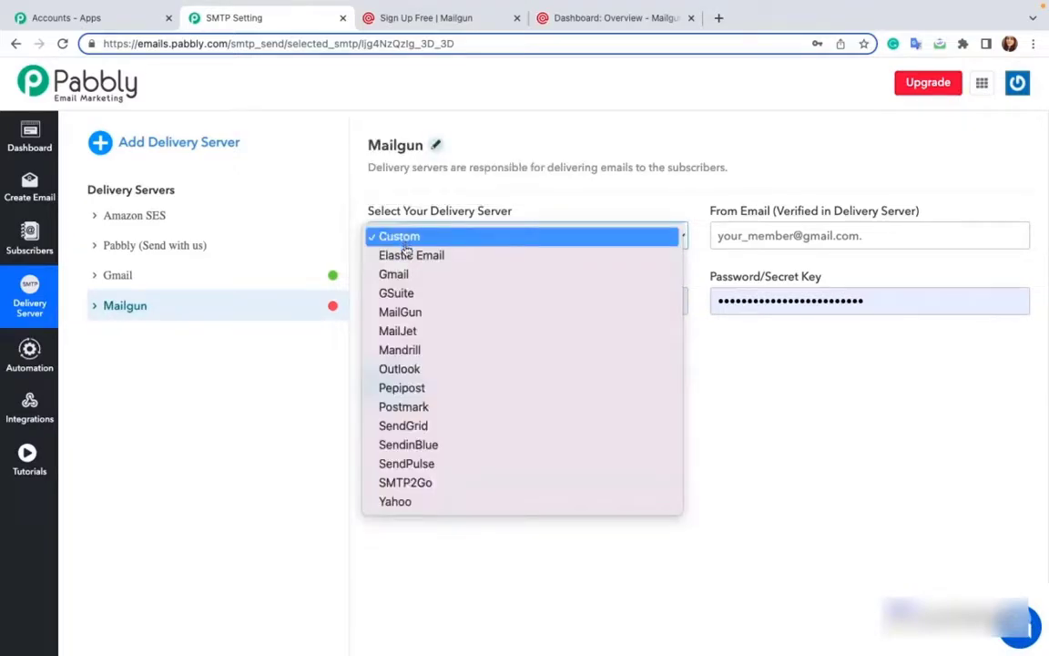
left_click(400, 312)
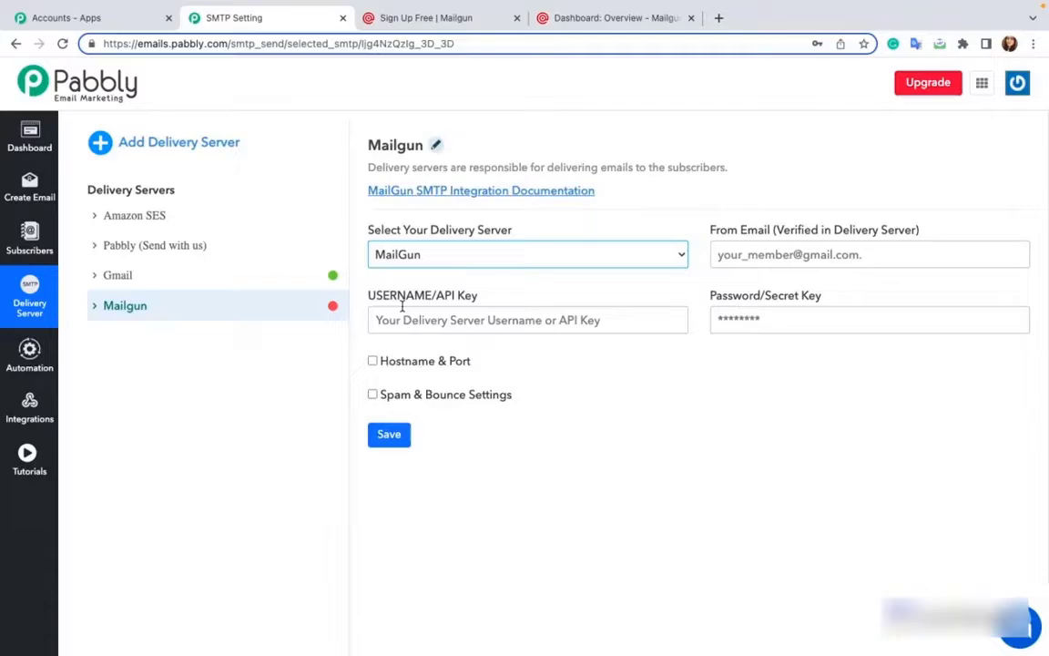
mouse_move(590, 293)
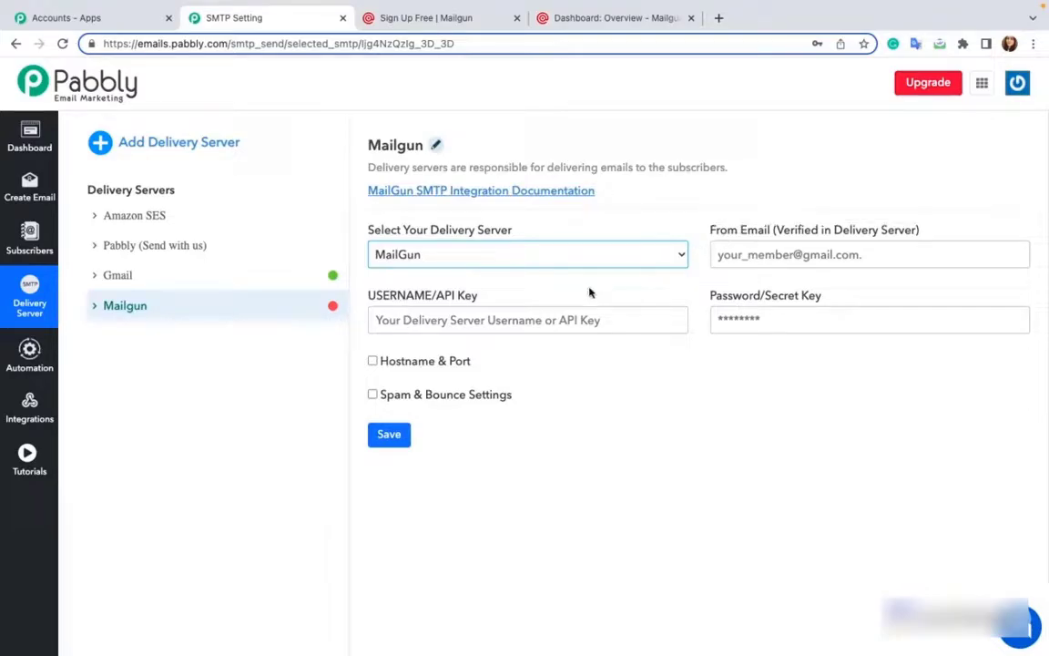
mouse_move(734, 362)
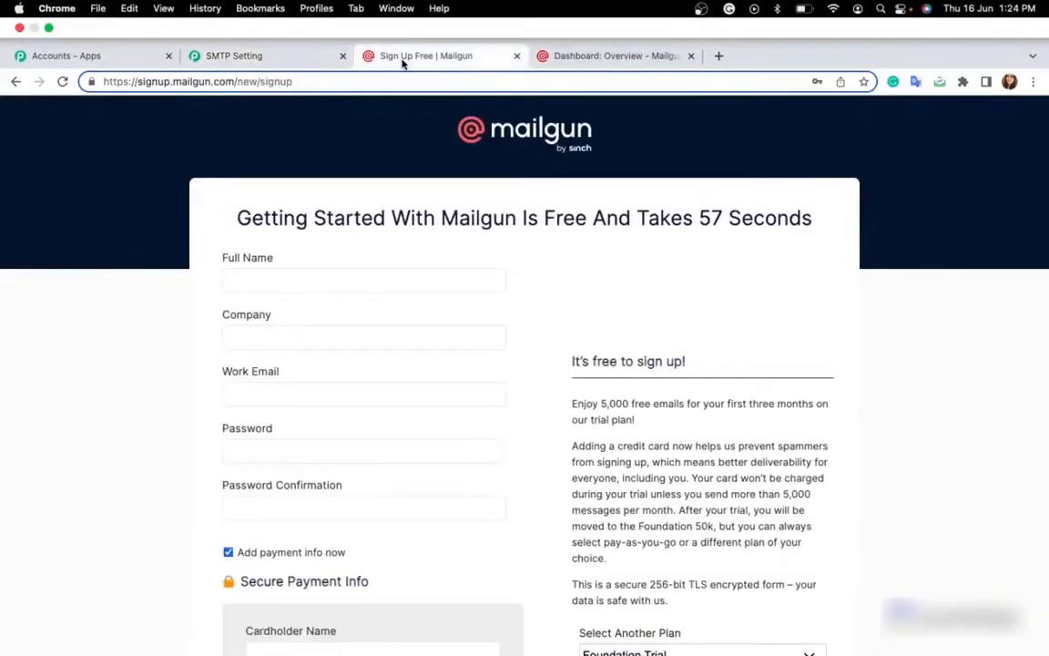
scroll("down", 3)
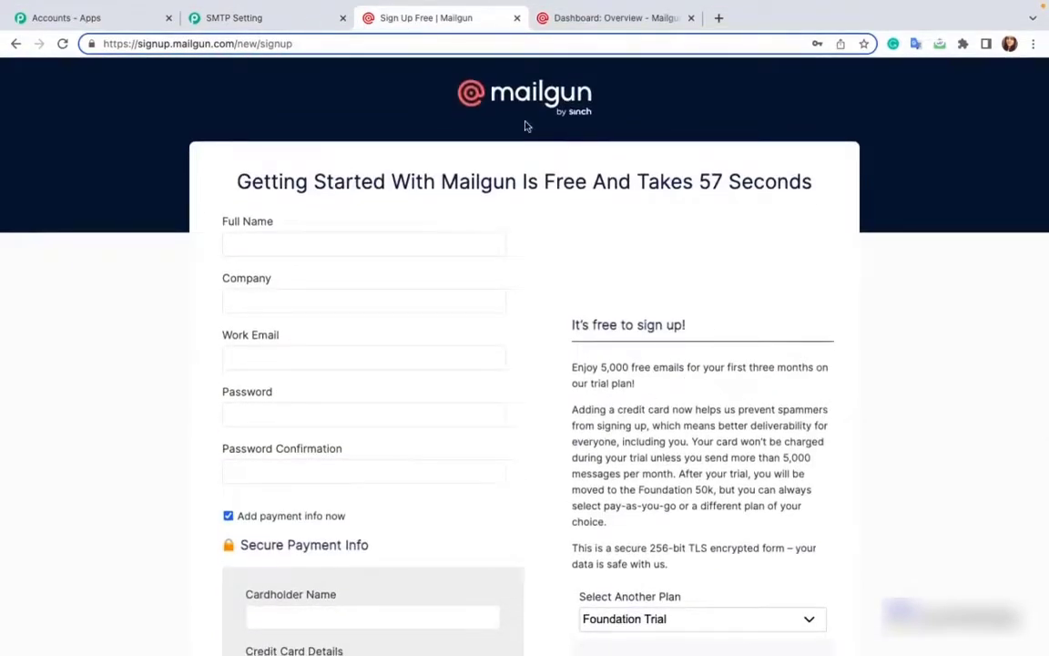
- In the Mailgun dashboard, go from Sending to the domains list showing the sandbox domain
left_click(615, 17)
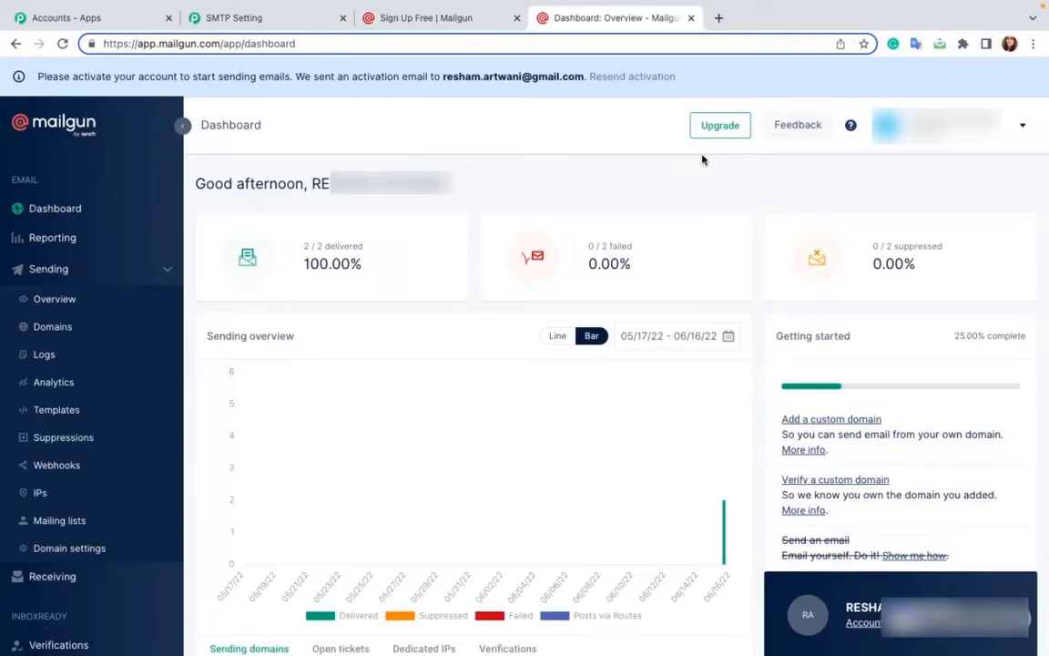
mouse_move(696, 528)
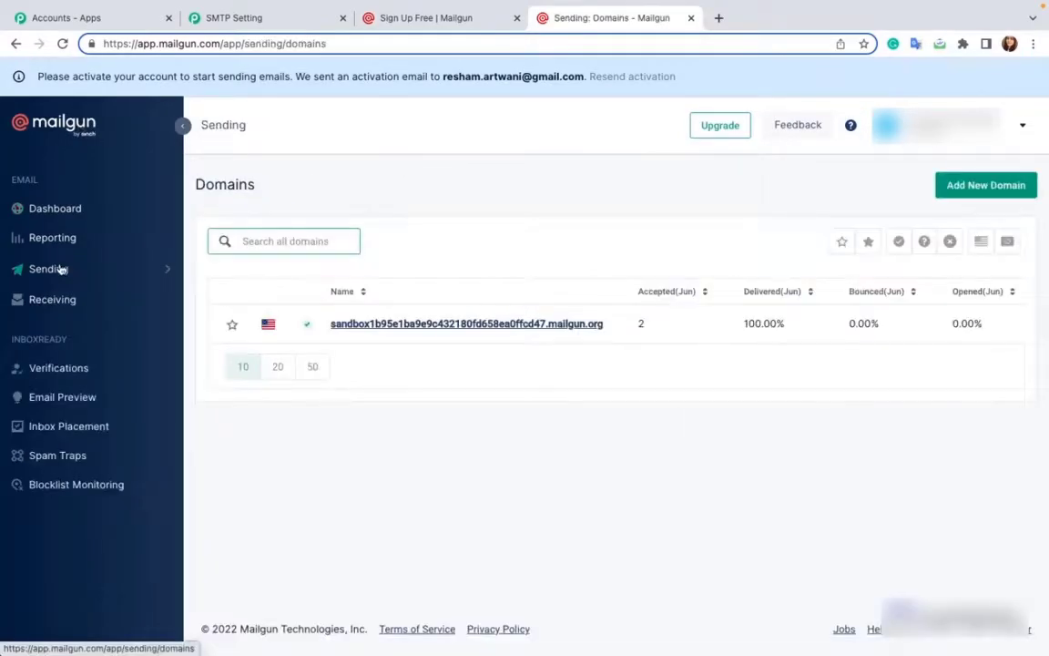
left_click(48, 268)
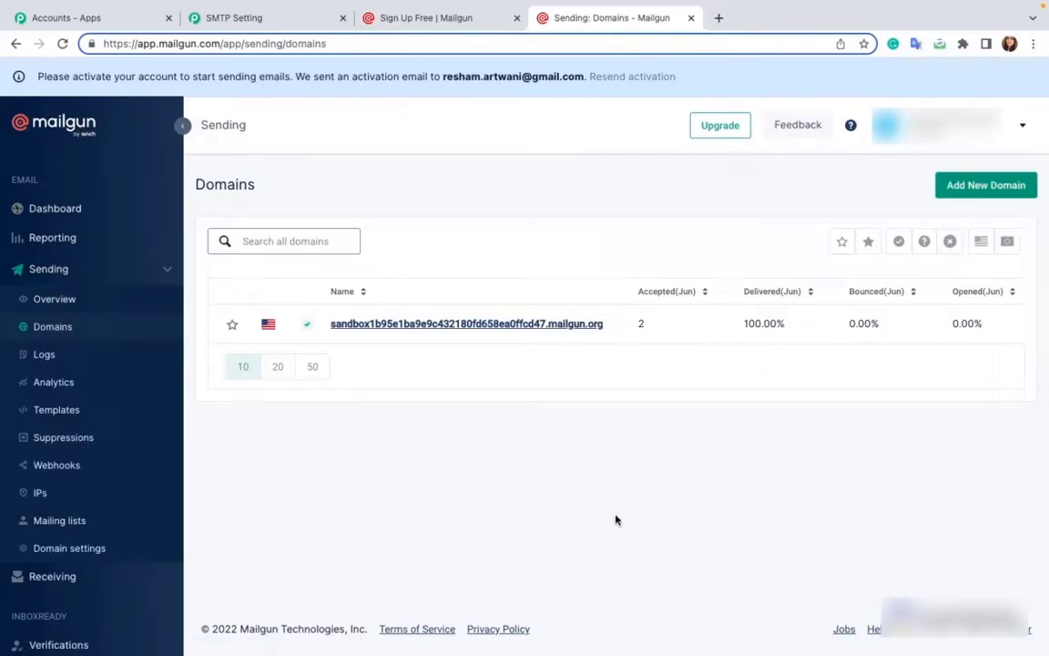
mouse_move(415, 327)
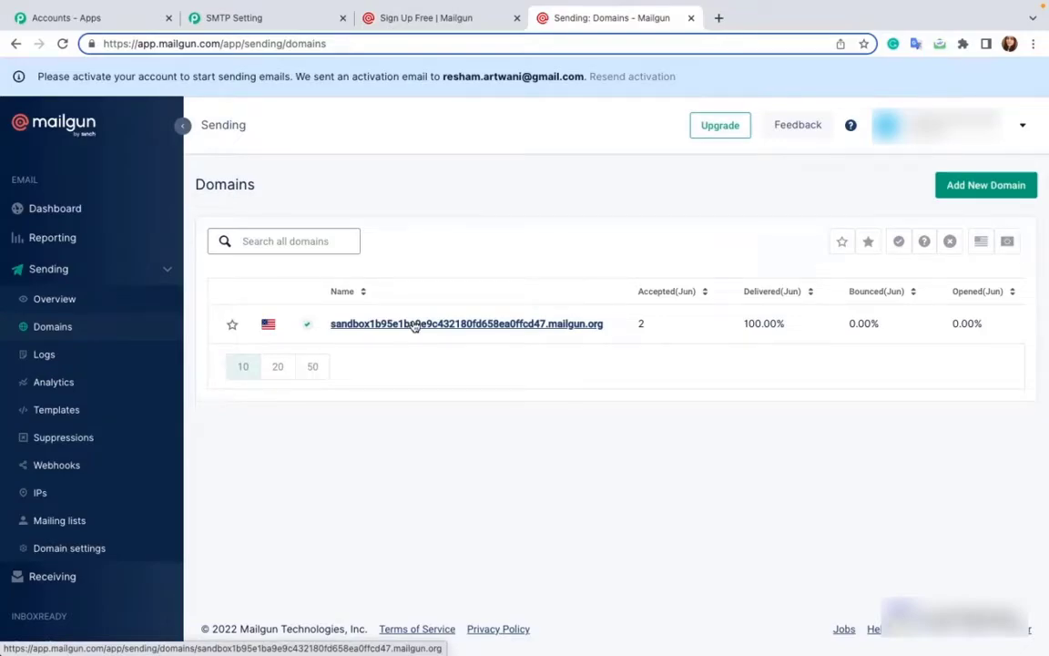
left_click(986, 185)
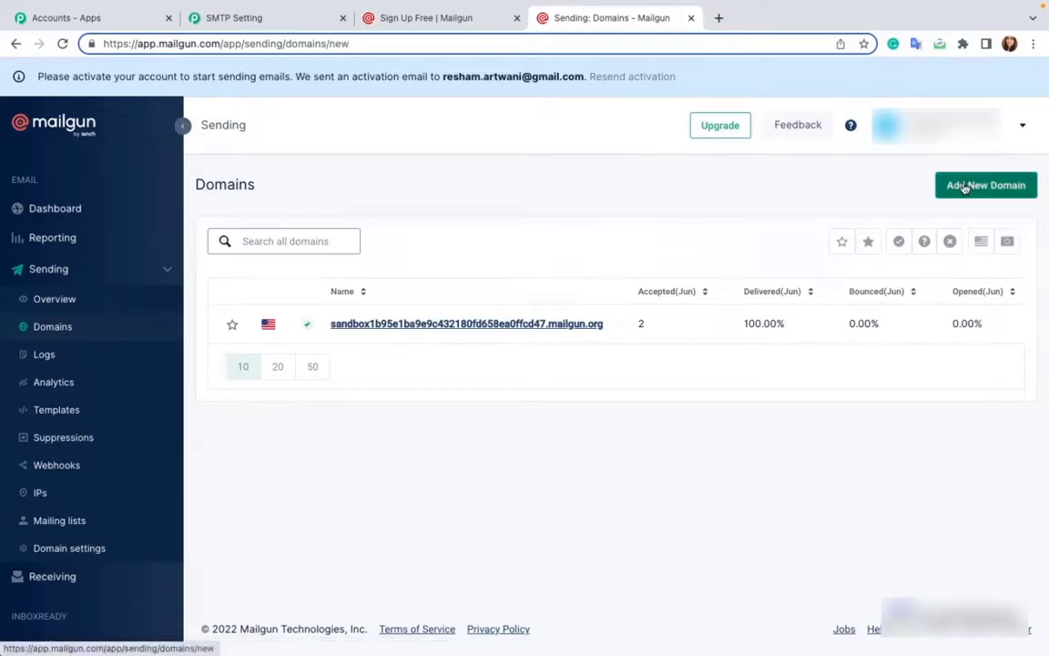
left_click(986, 185)
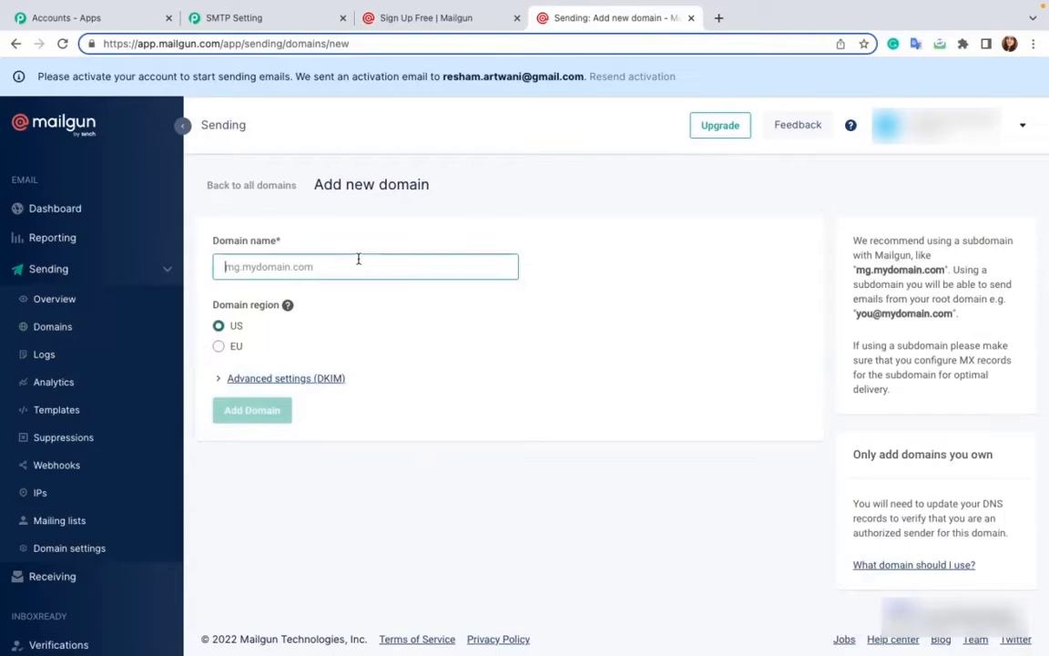
mouse_move(282, 319)
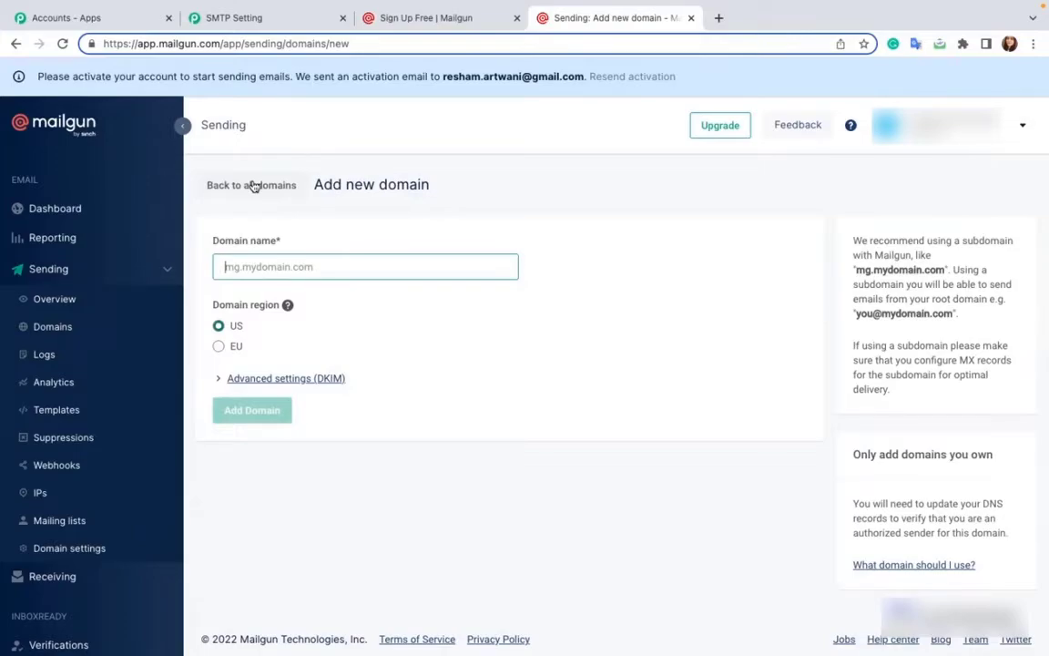
left_click(251, 185)
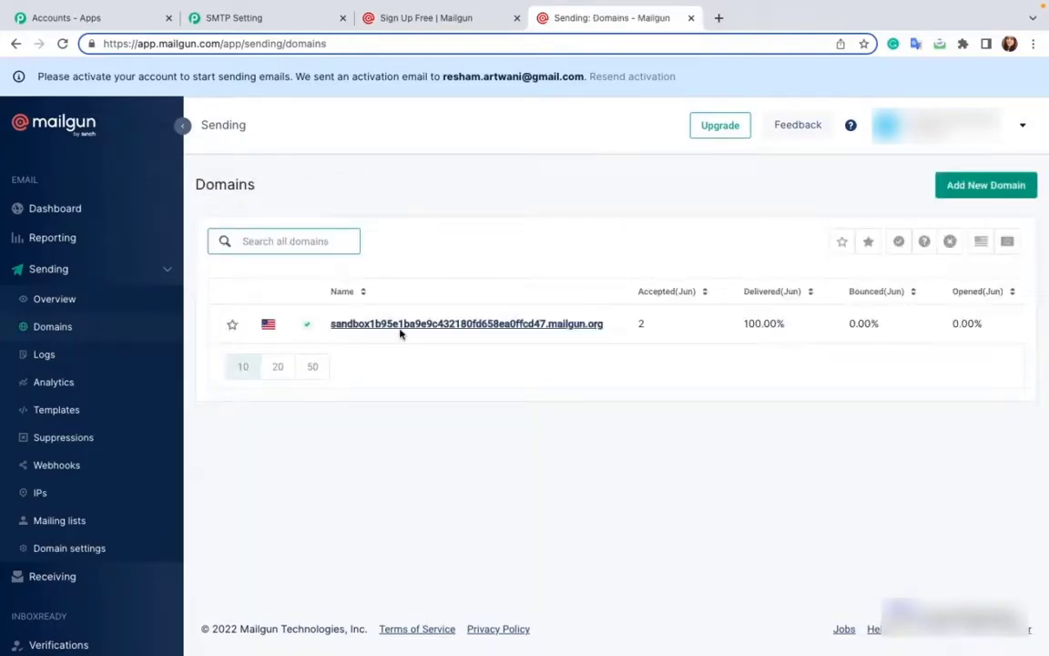
- Open the sandbox domain and select SMTP to display its credentials
left_click(466, 323)
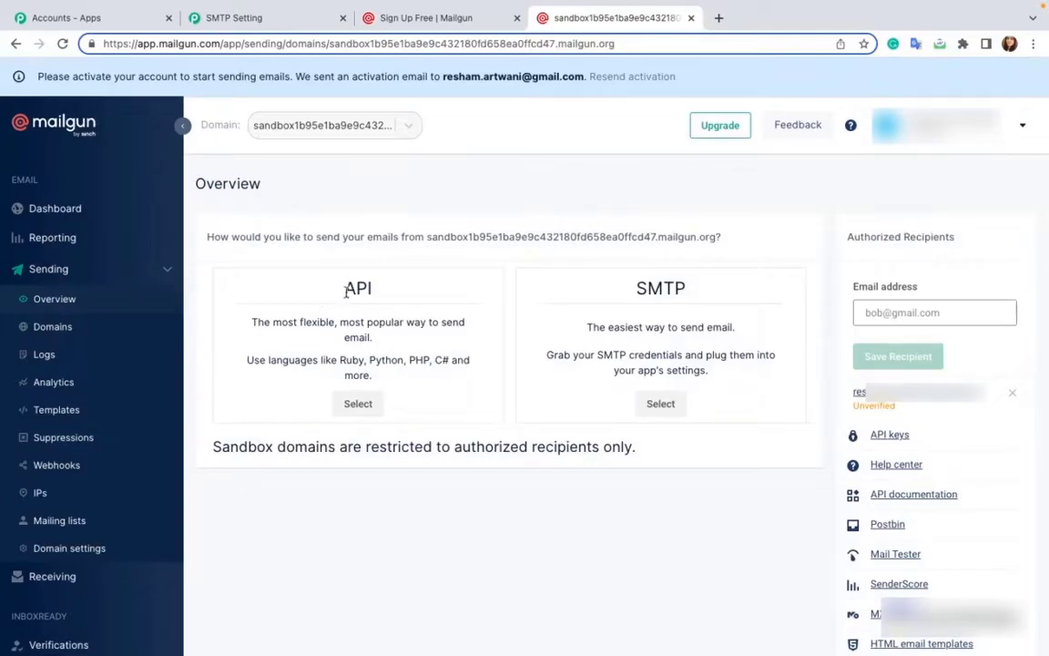
mouse_move(695, 305)
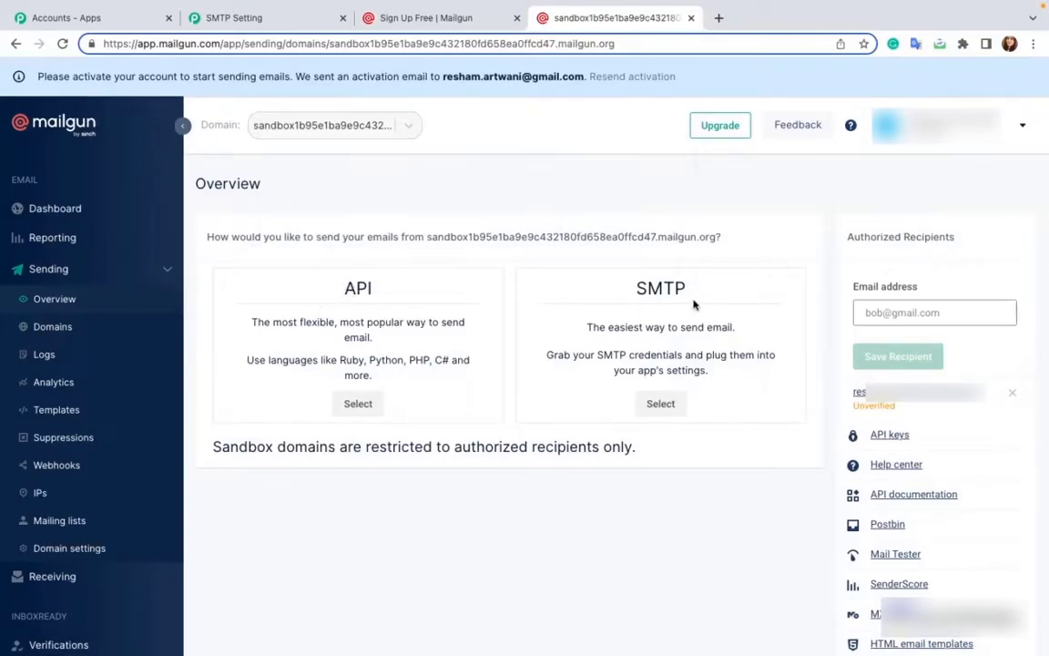
mouse_move(607, 313)
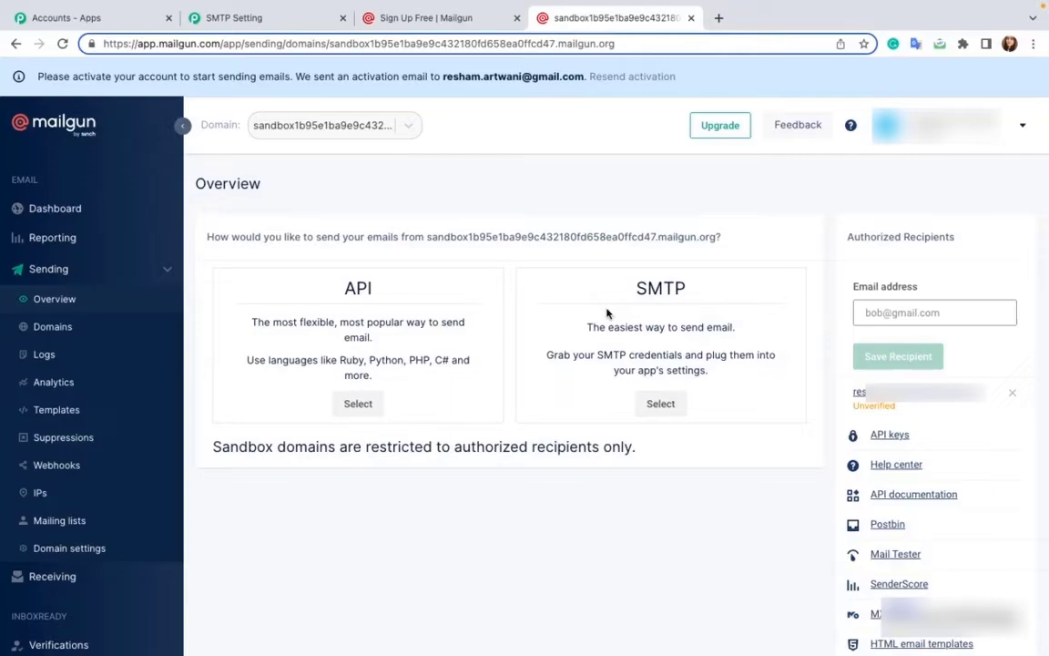
mouse_move(661, 404)
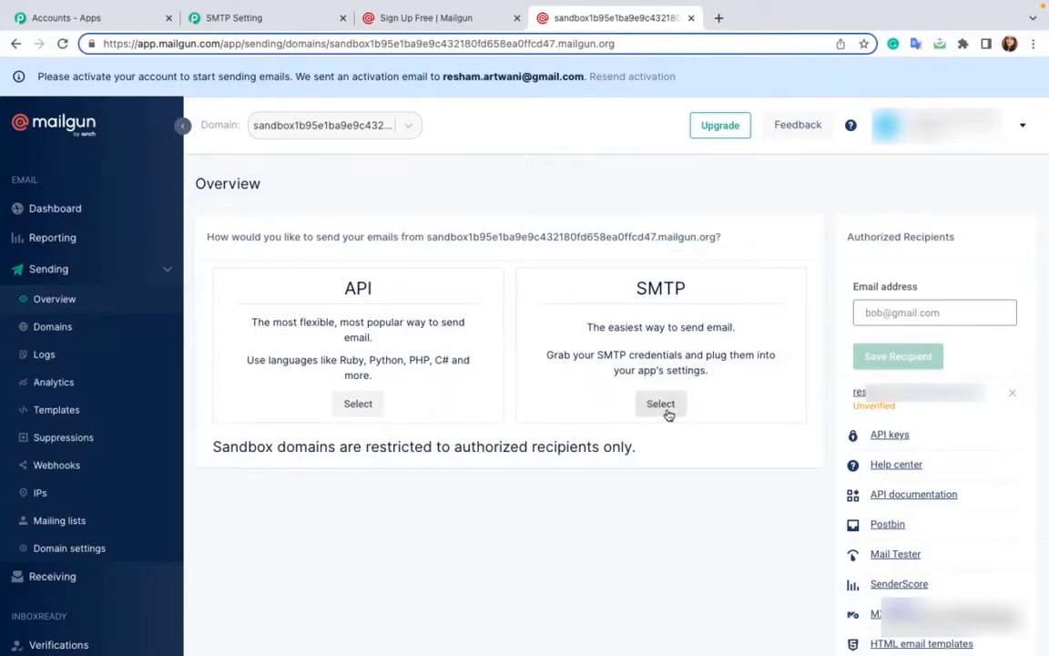
left_click(660, 404)
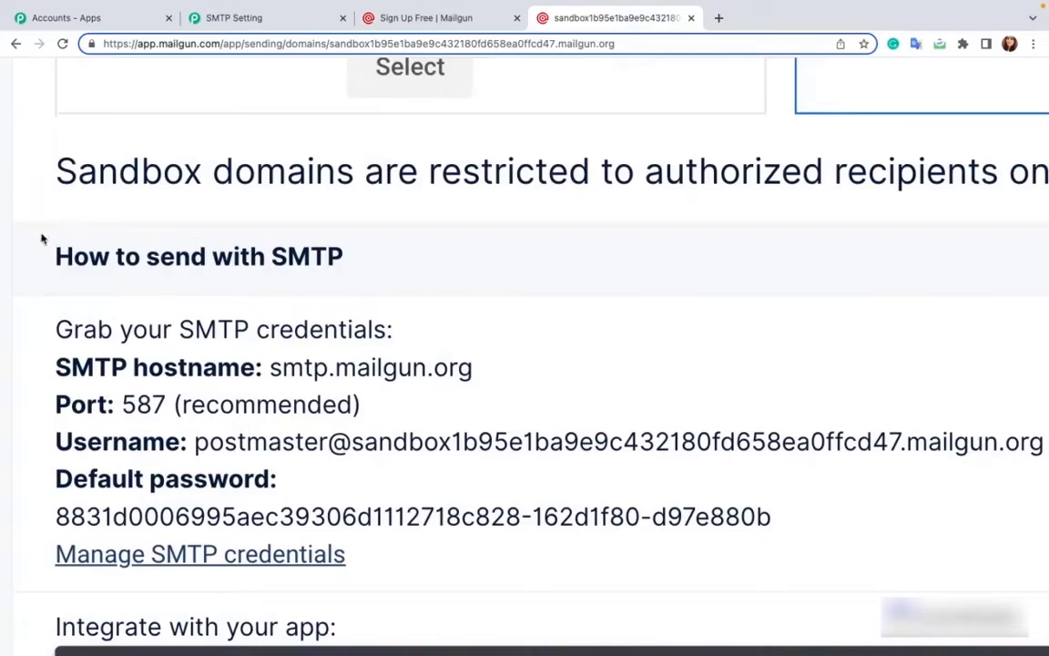
- Select the sandbox domain's SMTP username for copying
left_click_drag(54, 329, 492, 554)
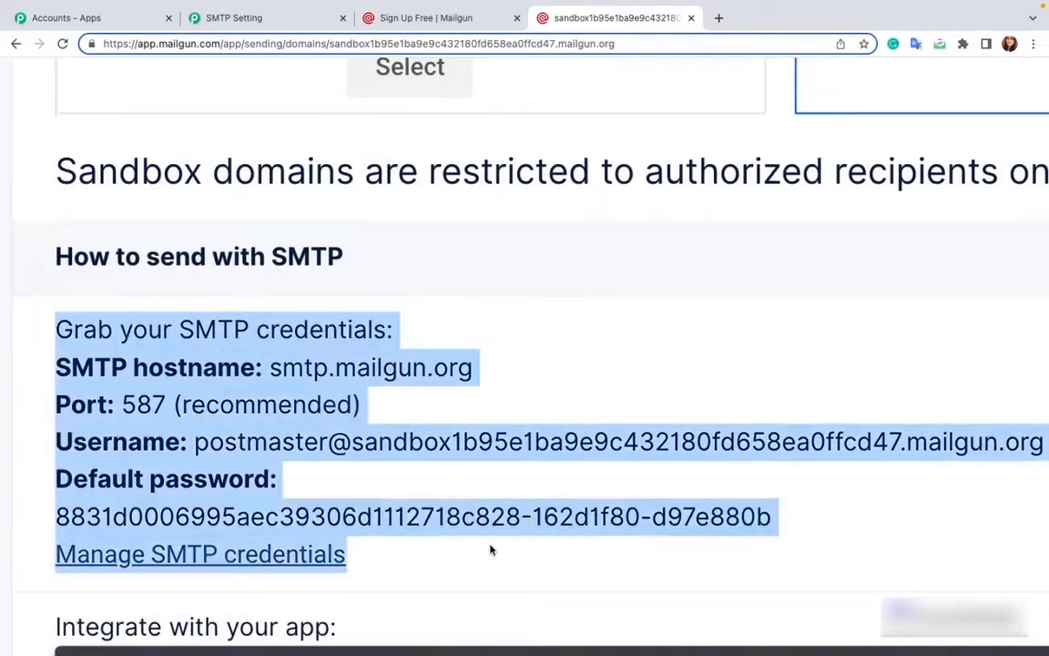
left_click(369, 471)
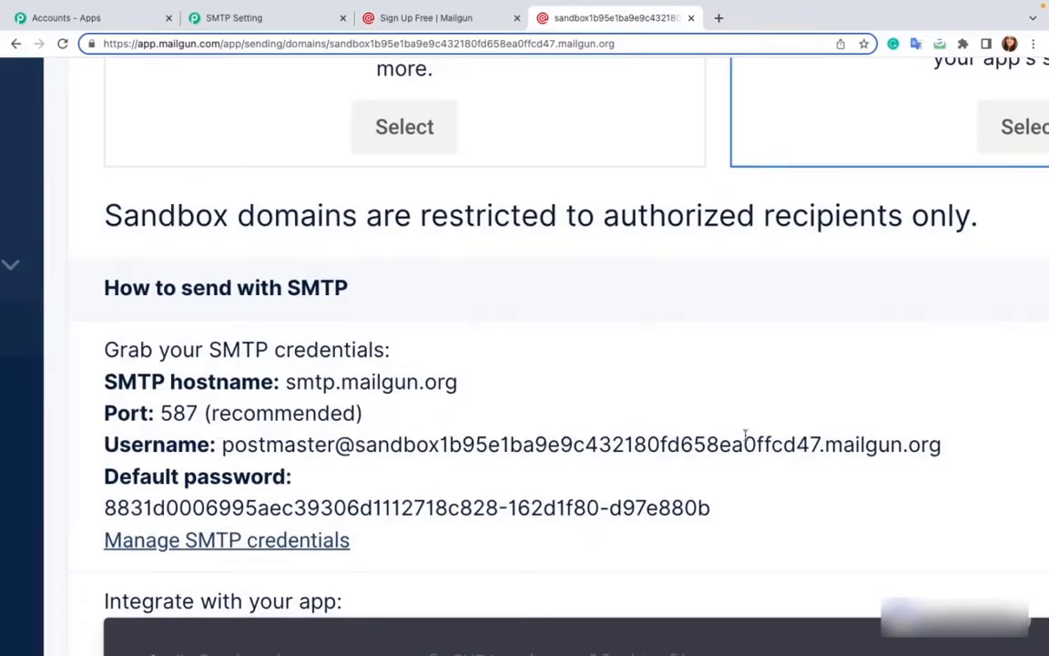
left_click_drag(222, 445, 437, 444)
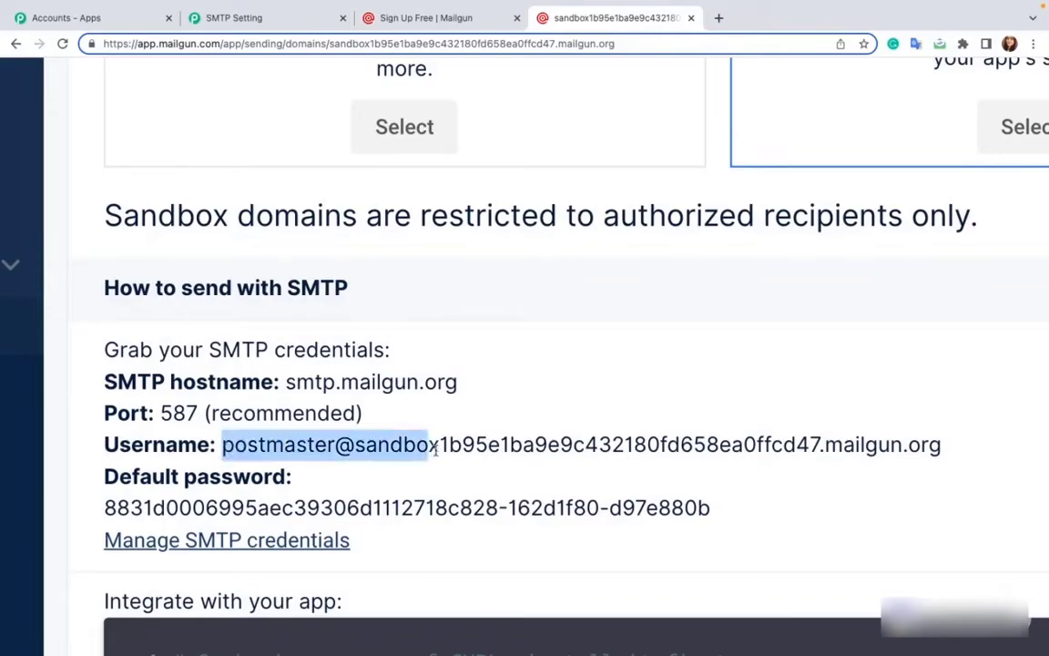
left_click_drag(433, 445, 738, 445)
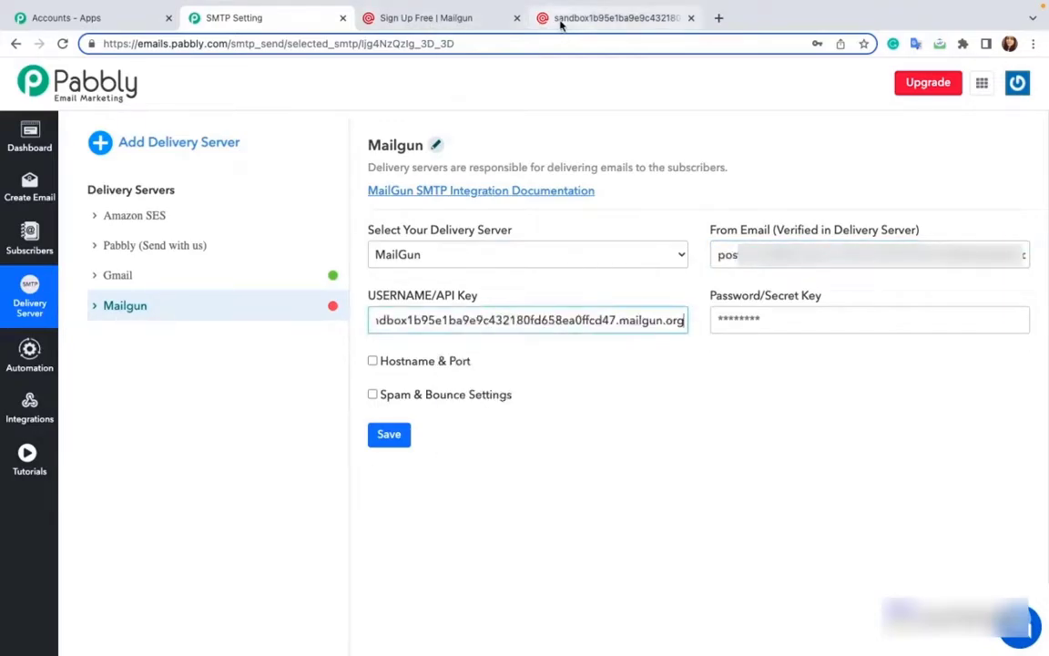
- Return to the sandbox domain page and select the default SMTP password
left_click(610, 17)
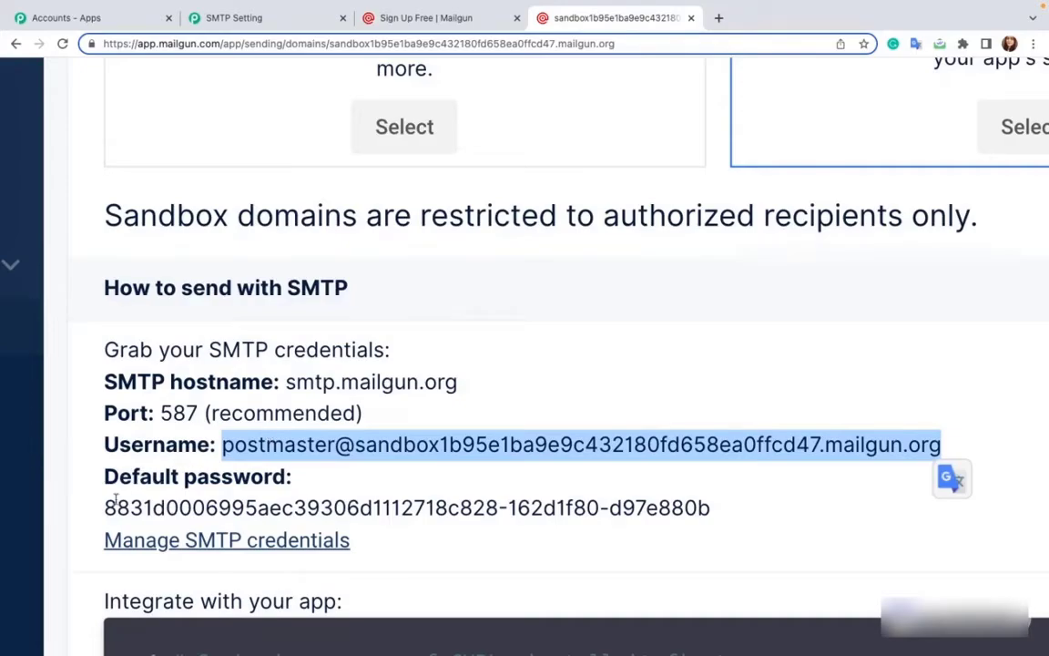
left_click_drag(104, 507, 456, 507)
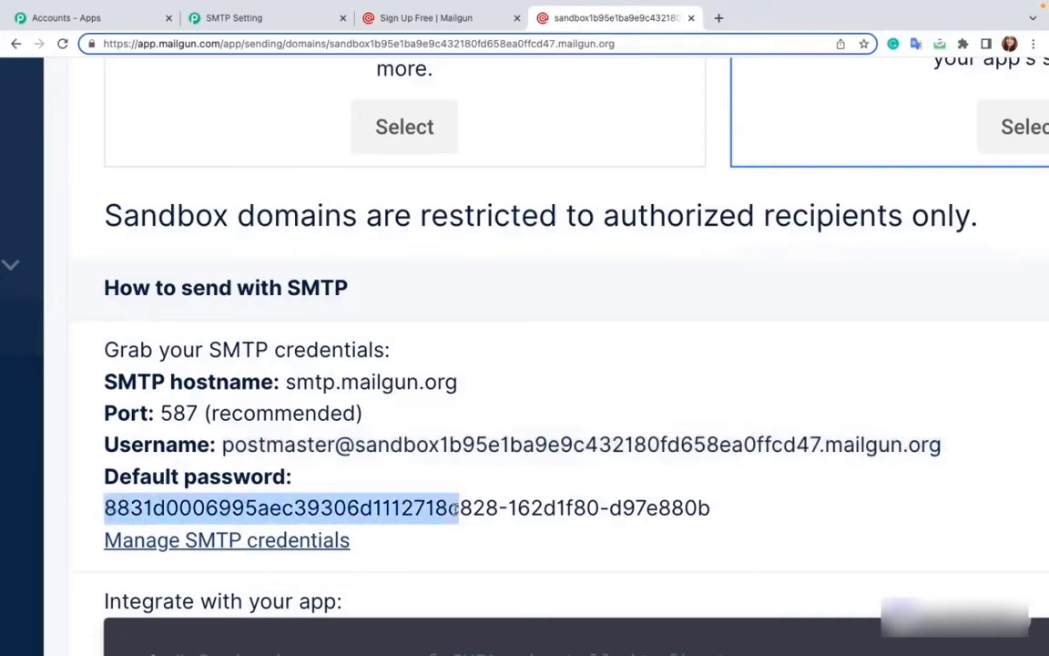
left_click_drag(446, 508, 711, 508)
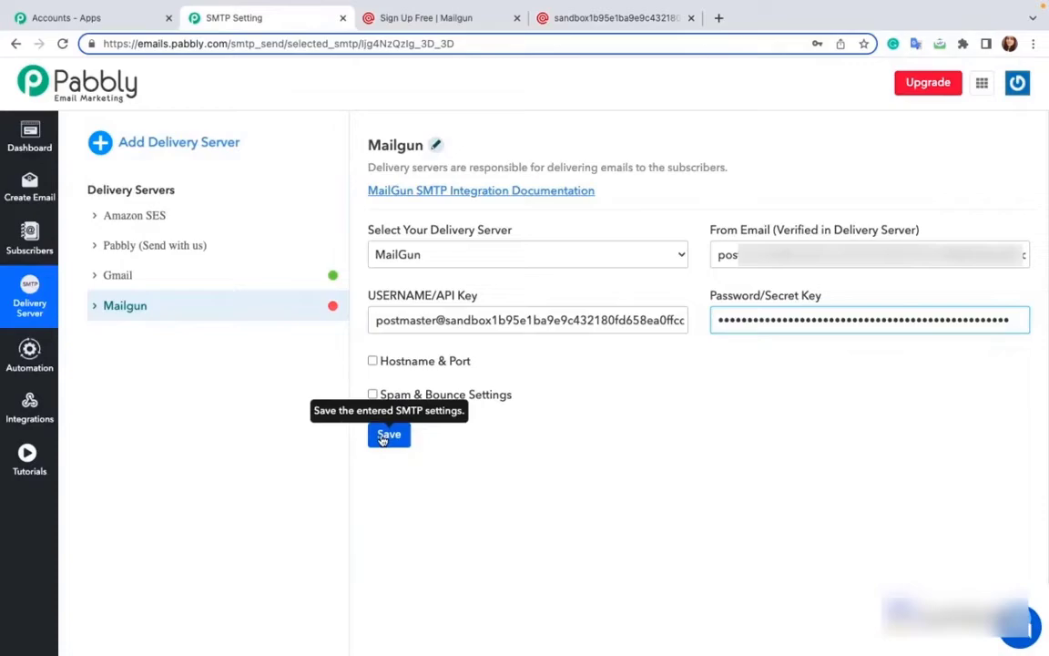
- Save the Mailgun server and enable Spam & Bounce Settings to show webhook URLs
left_click(389, 434)
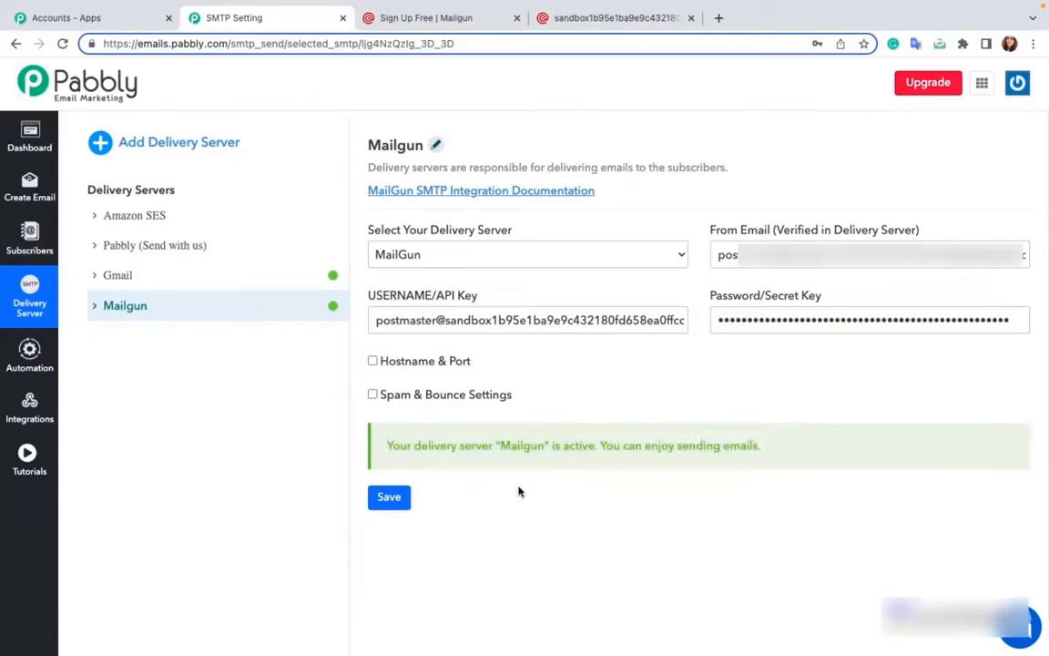
mouse_move(410, 396)
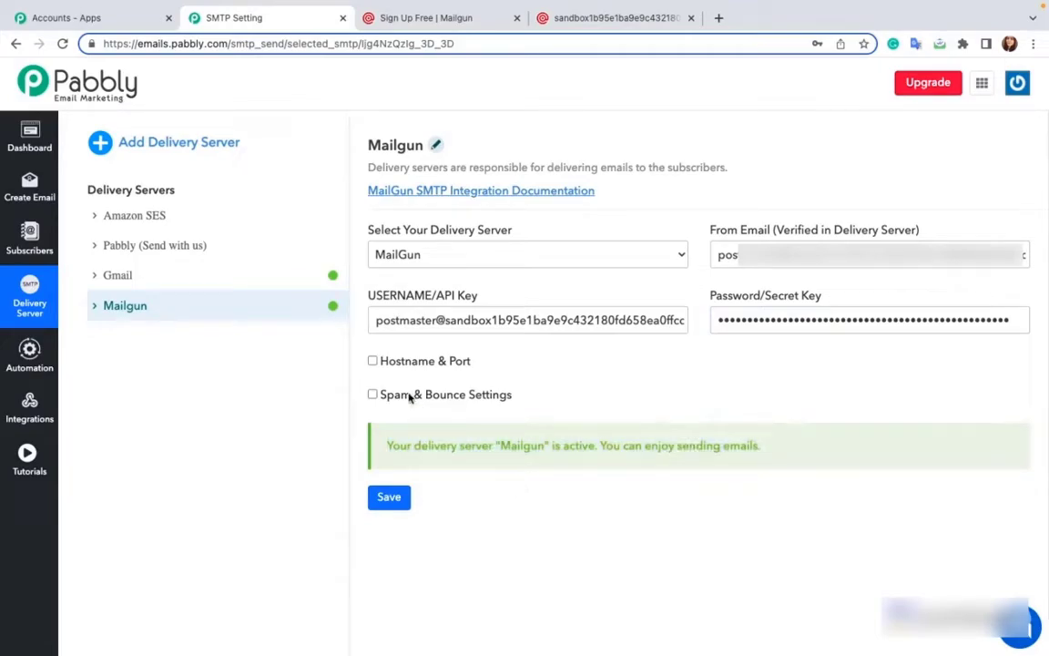
left_click(373, 394)
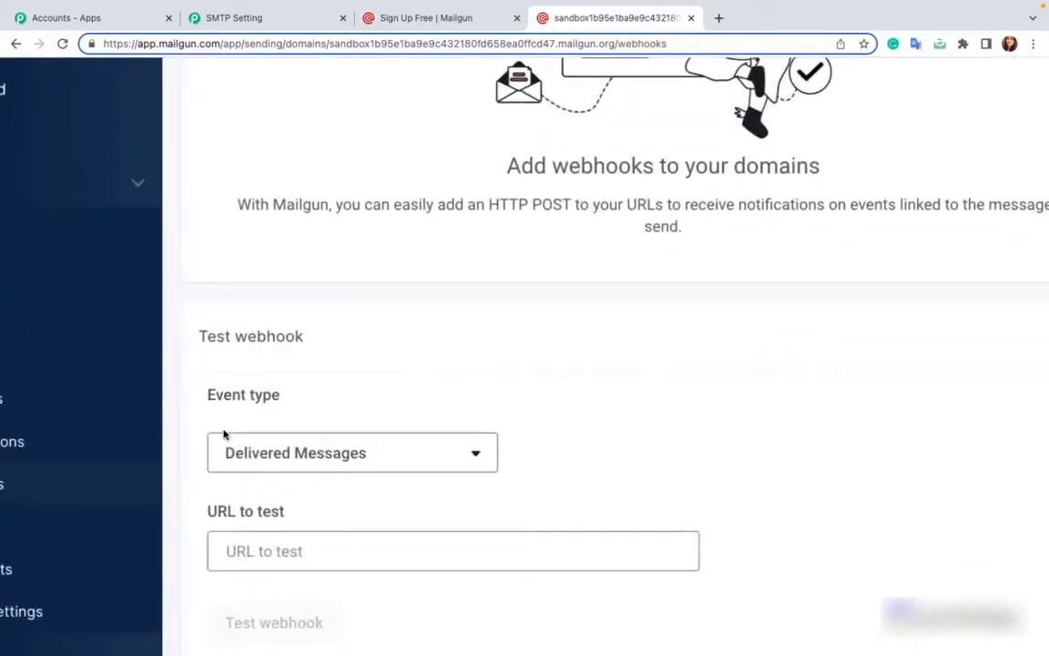
left_click(352, 453)
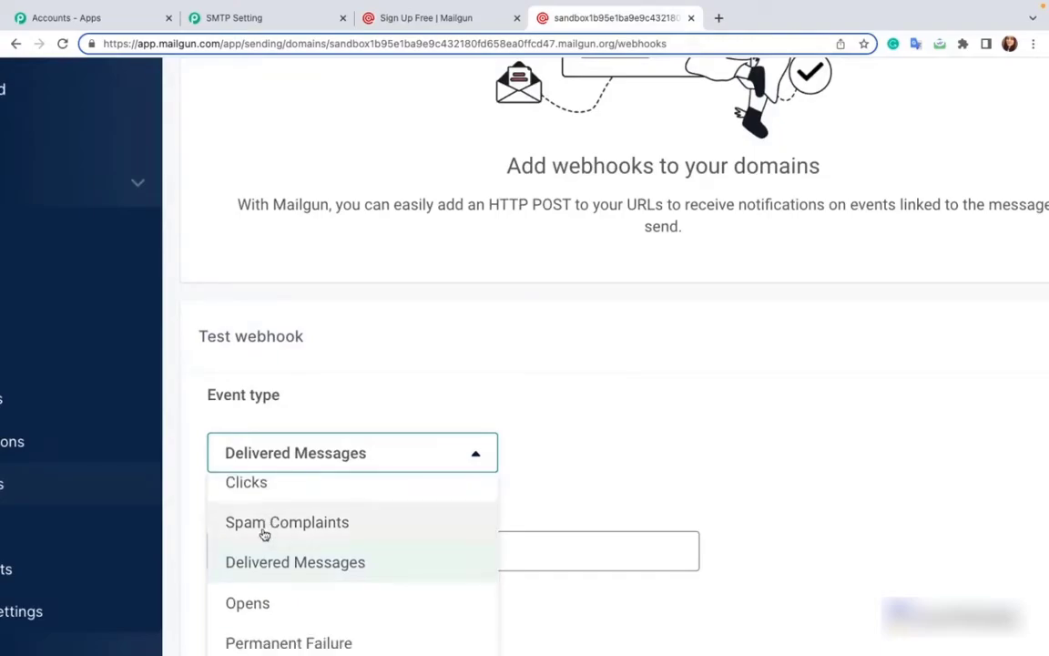
left_click(287, 522)
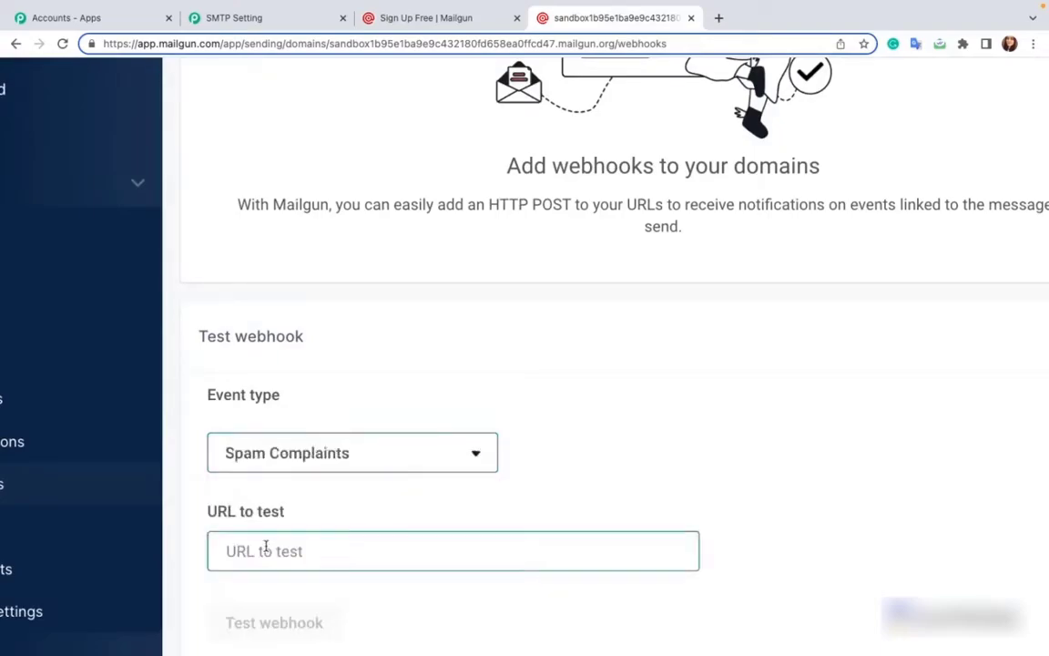
type("https://emails.pabbly.com/bounce_track/mailgun_bounce_emails")
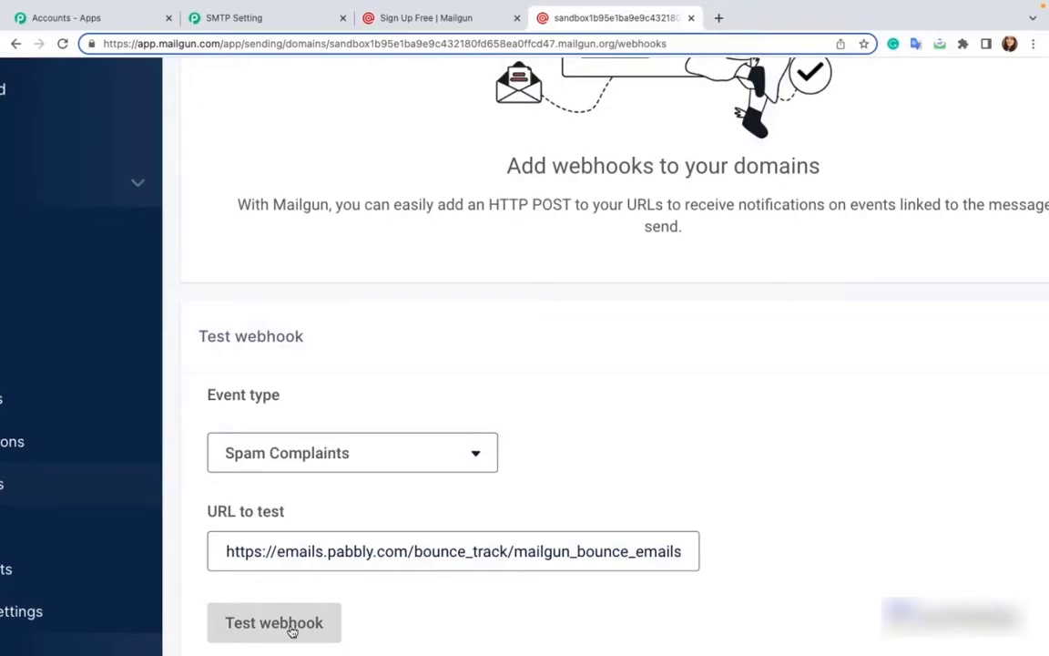
left_click(273, 622)
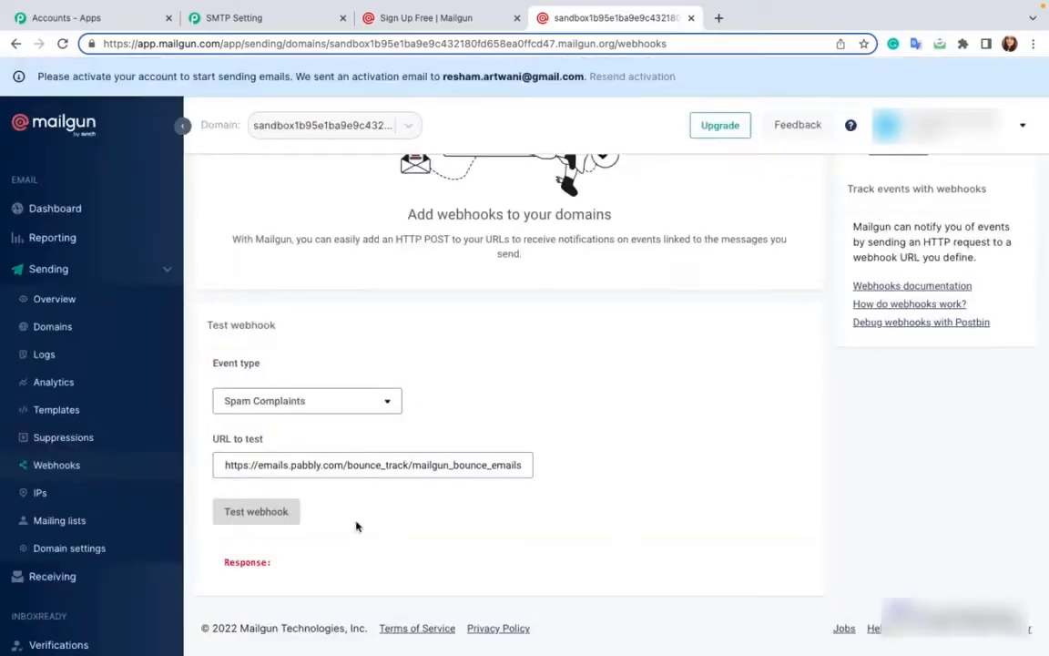
- Test the same bounce URL as a Permanent Failure webhook
left_click(307, 401)
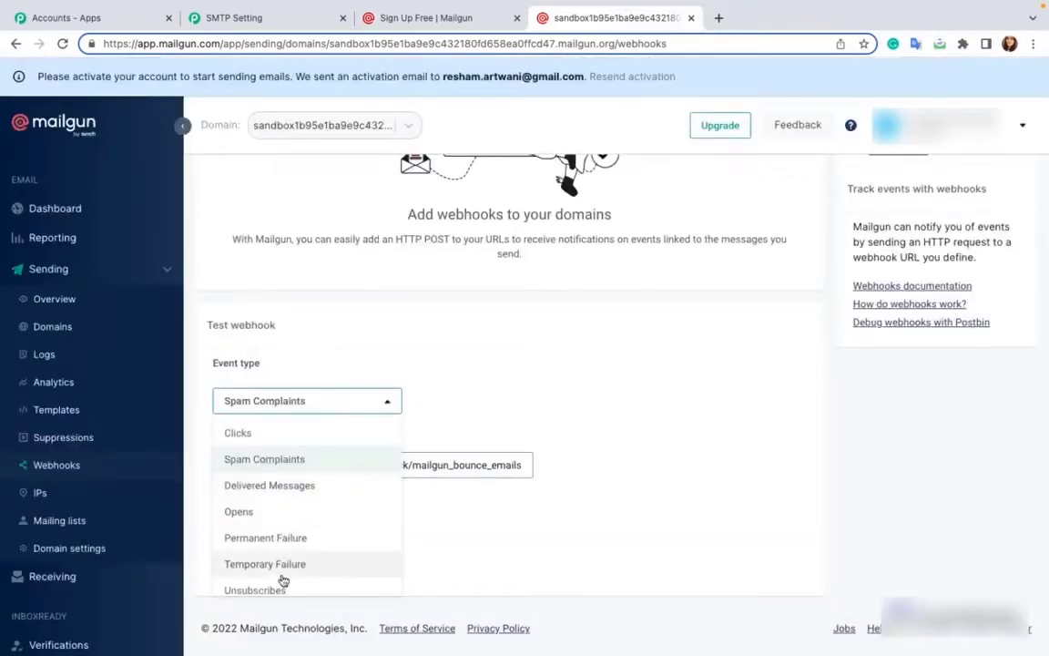
left_click(265, 537)
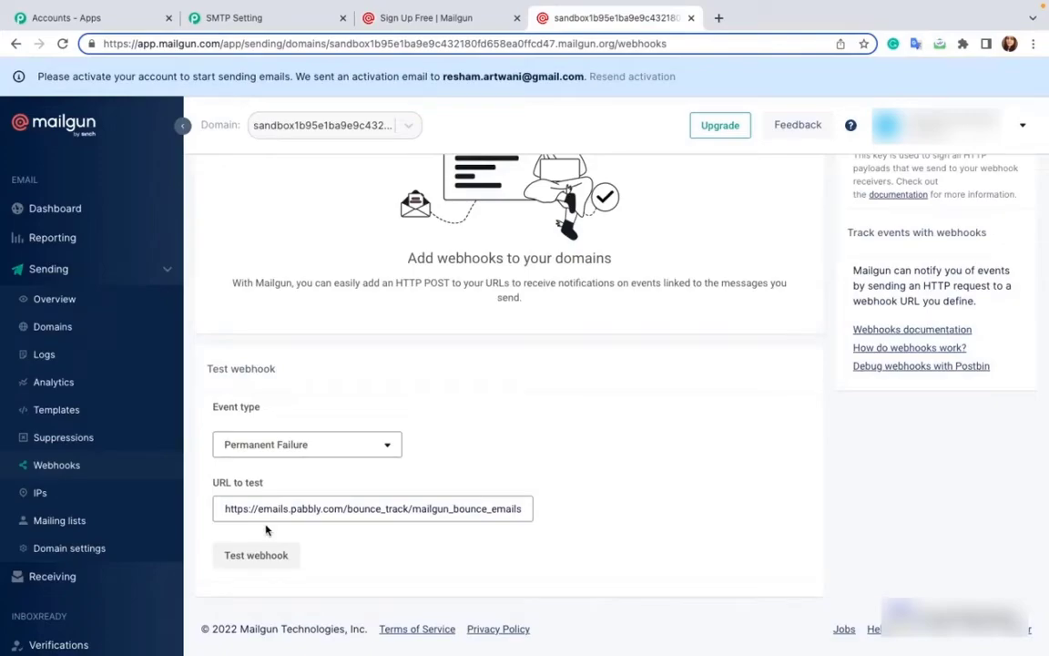
left_click(256, 555)
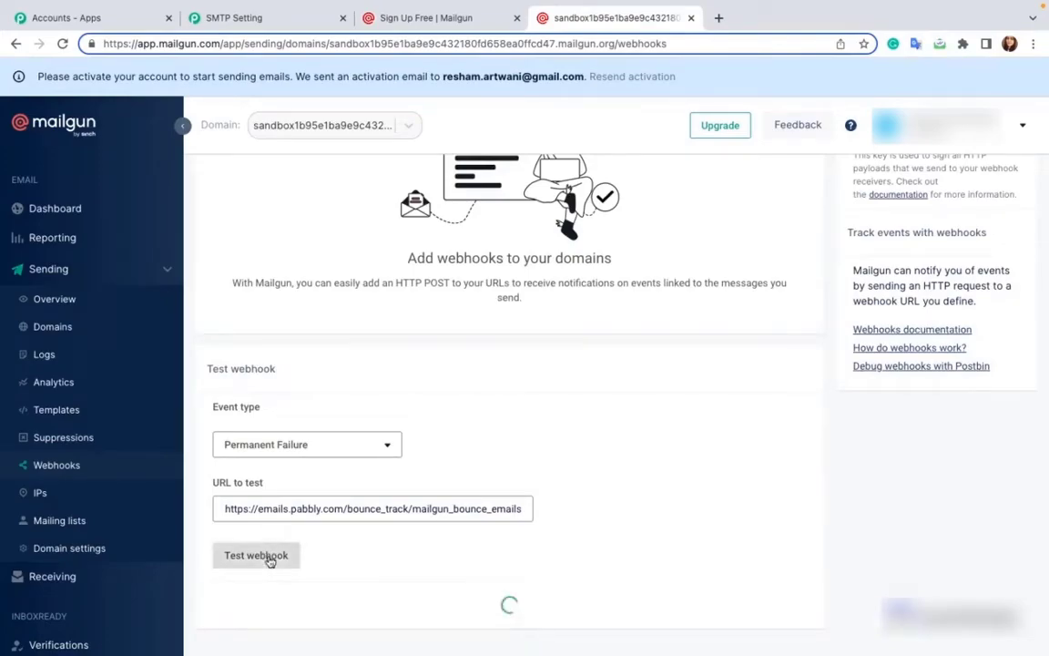
left_click(256, 555)
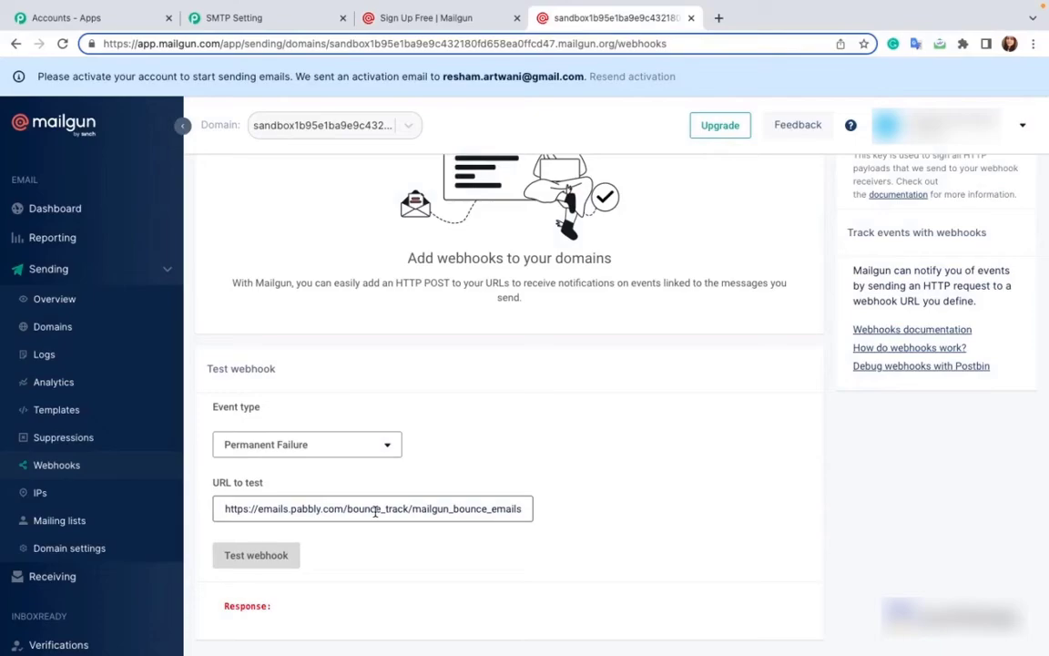
- Back in Pabbly, save the Mailgun server twice with Spam & Bounce Settings checked
left_click(267, 17)
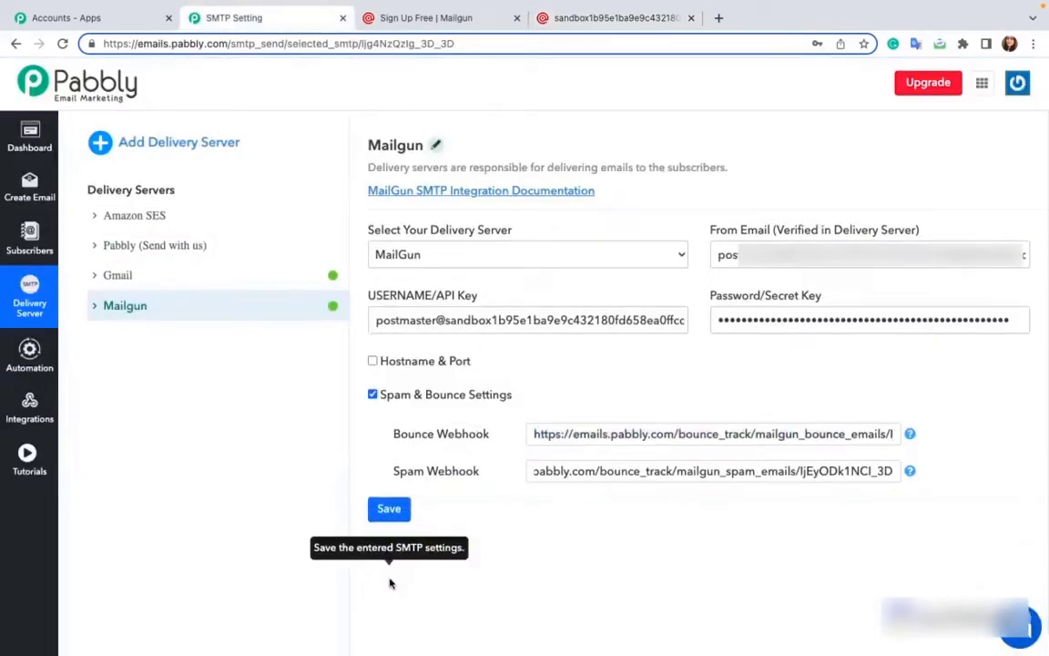
left_click(389, 508)
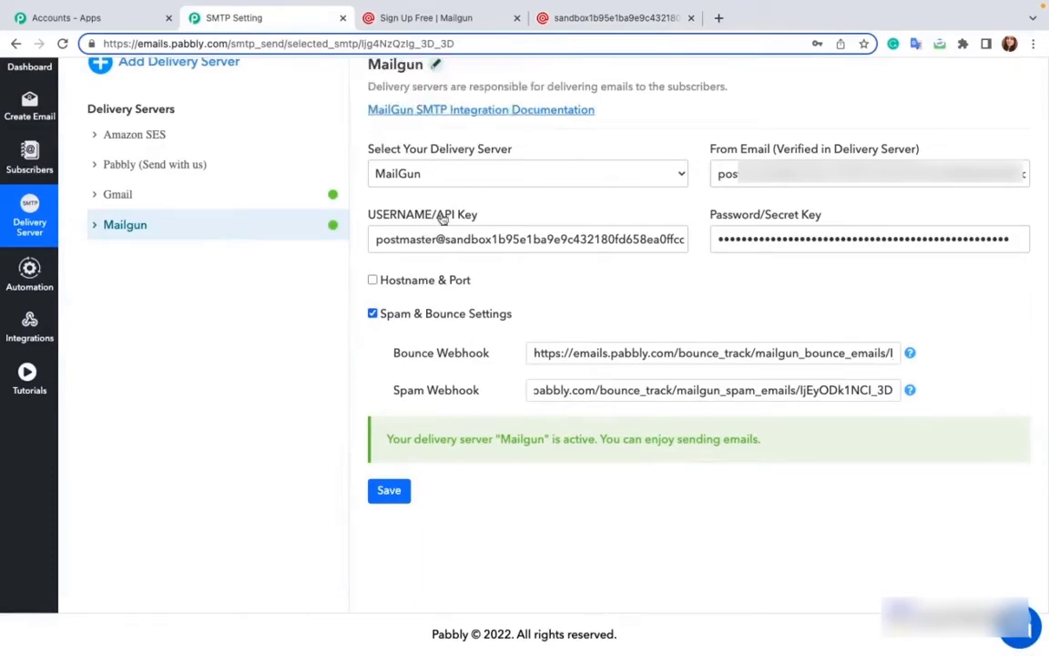
mouse_move(444, 380)
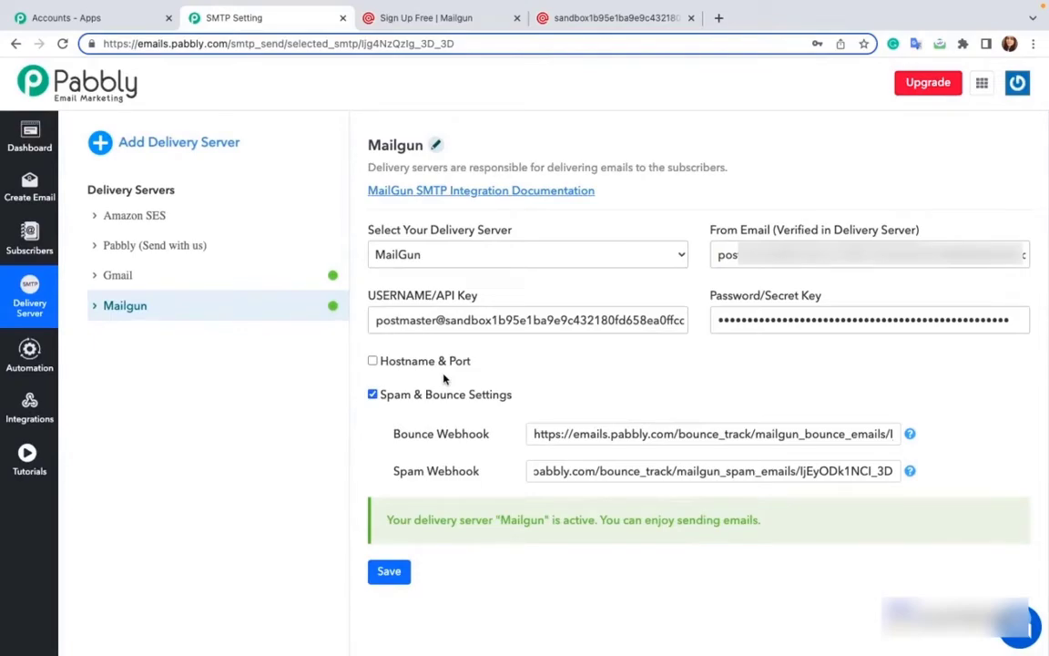
left_click(389, 571)
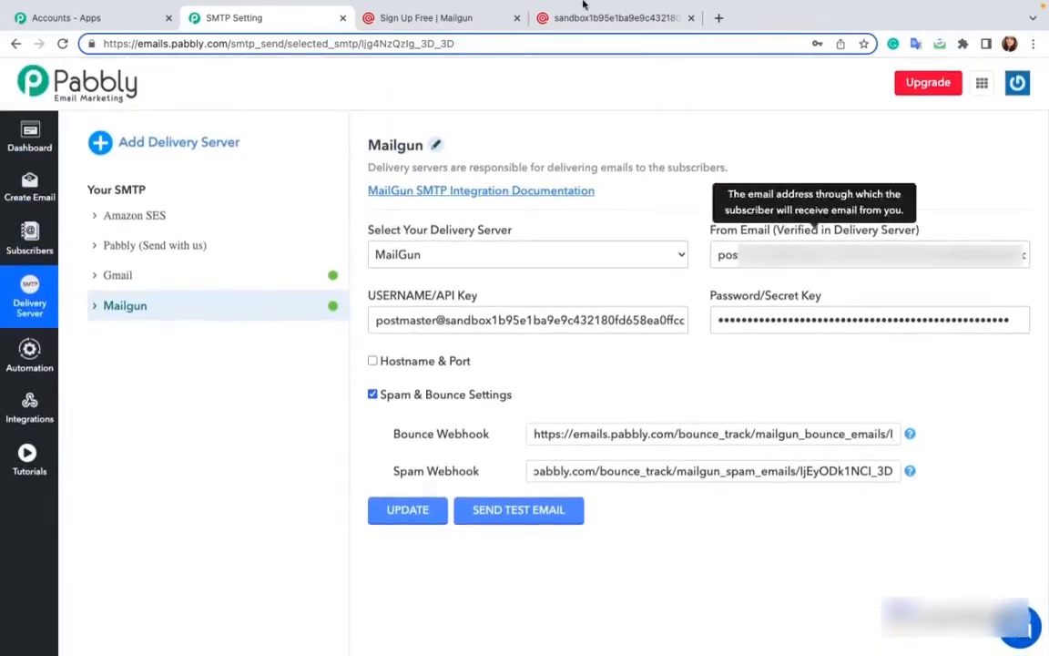
mouse_move(888, 489)
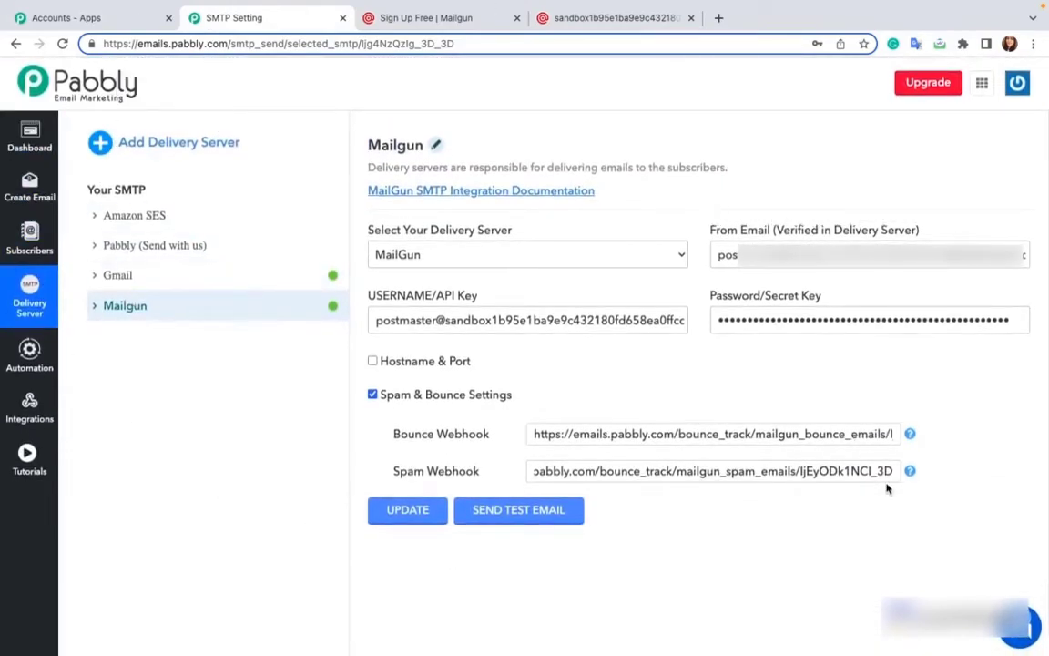
mouse_move(931, 529)
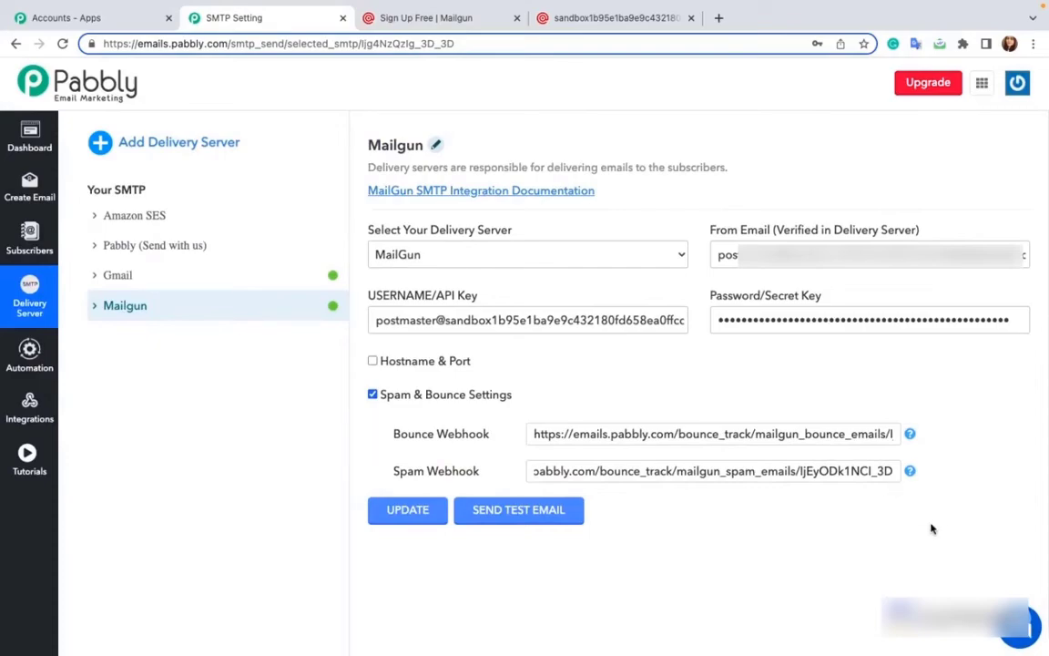
mouse_move(938, 540)
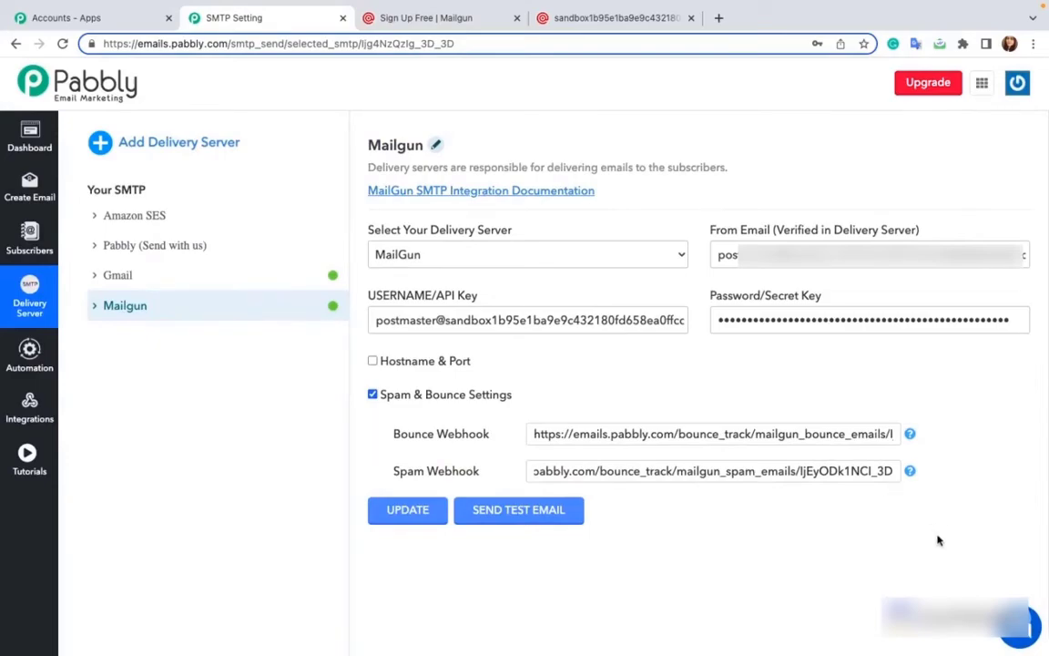